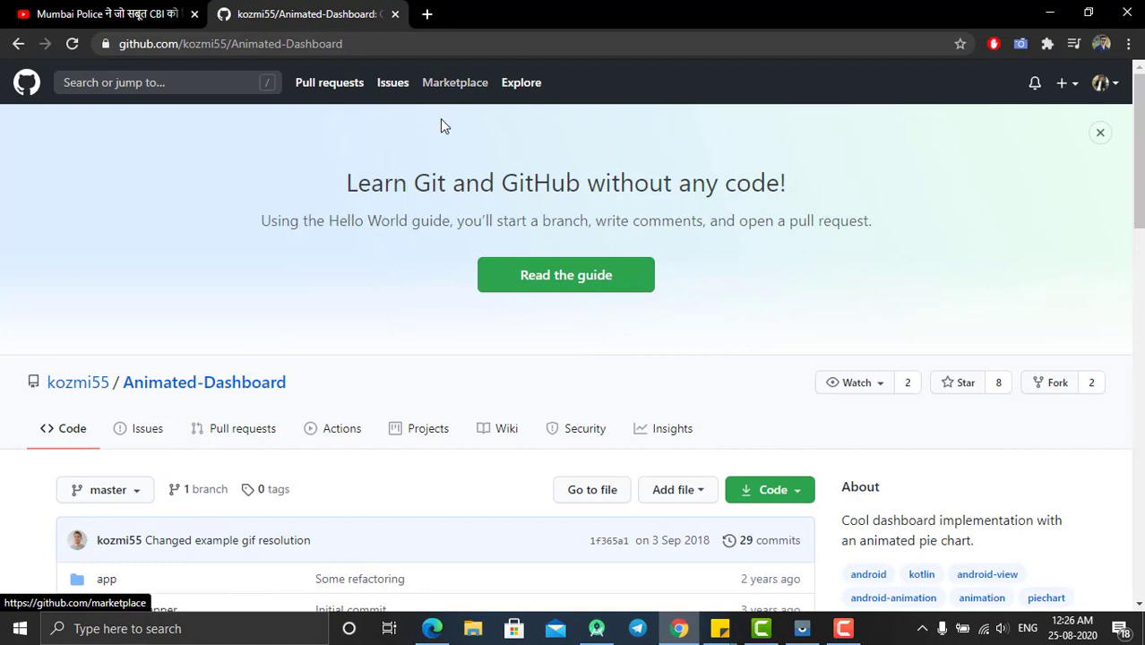
# Scroll through the GitHub project page and bring the Android Studio project forward.
pyautogui.scroll(-3)
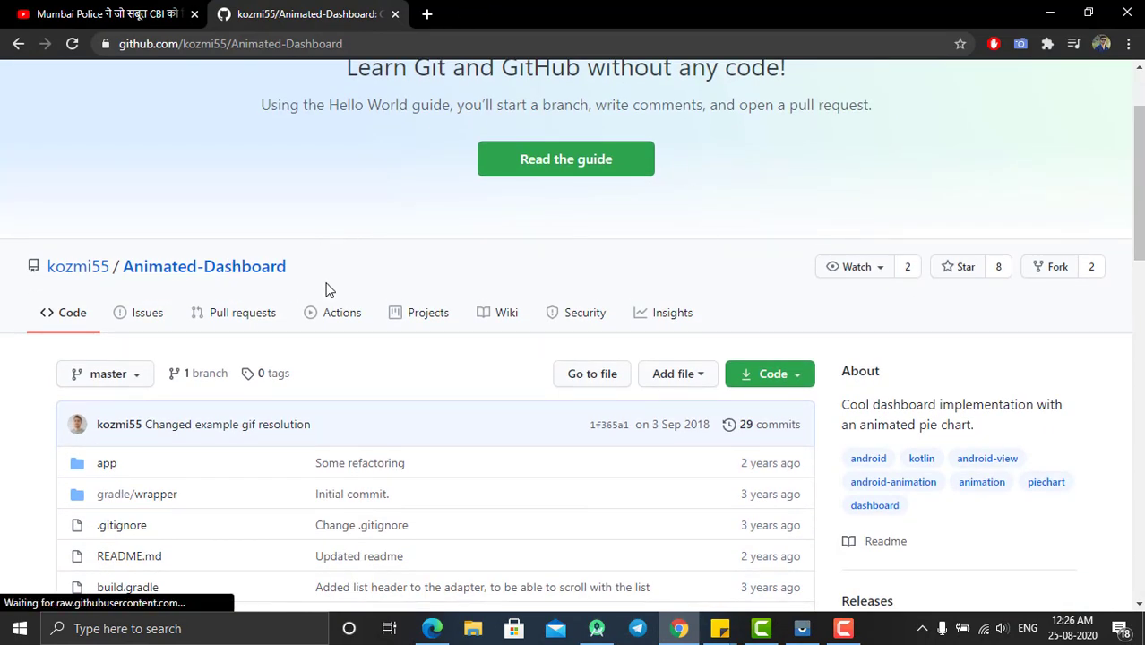
pyautogui.moveTo(79, 265)
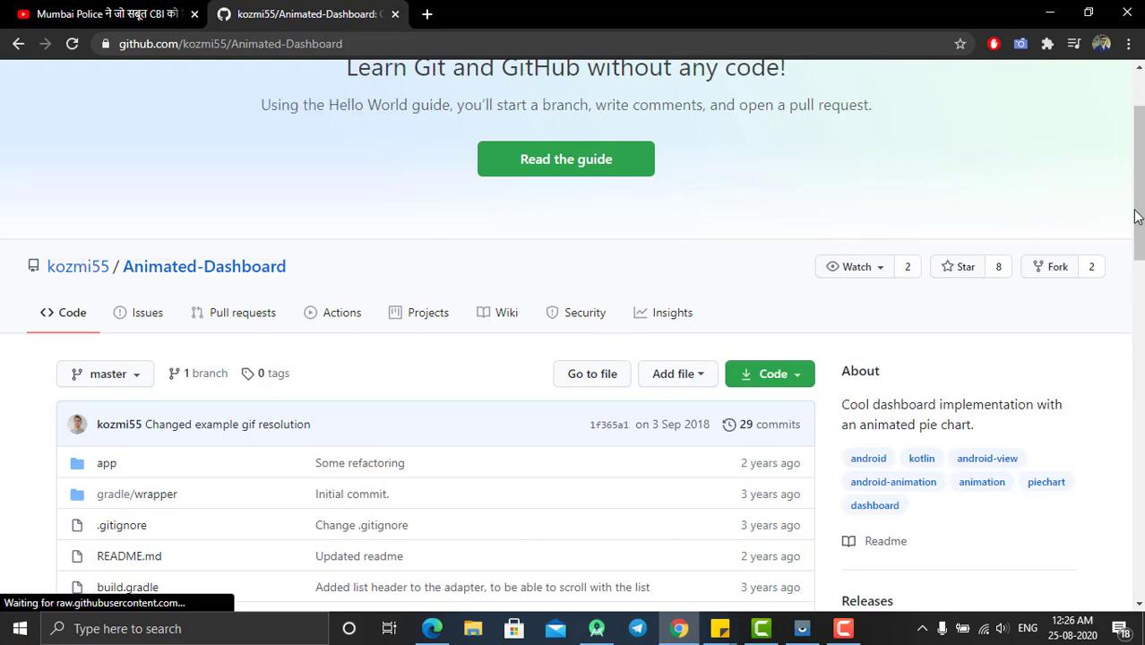
pyautogui.scroll(-3)
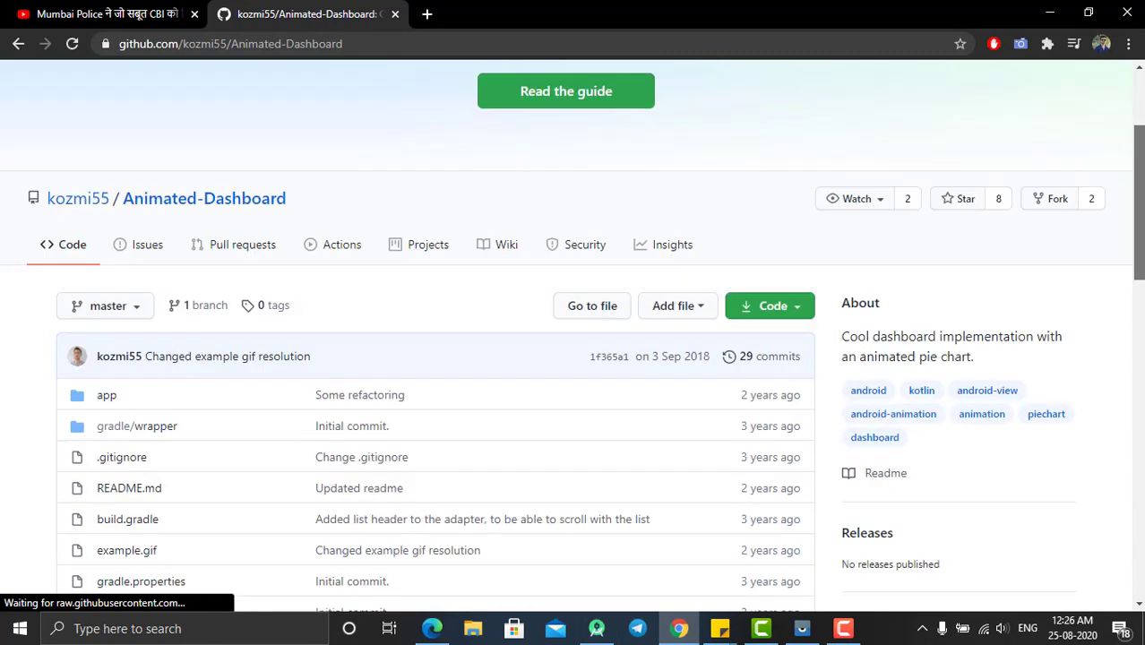
pyautogui.scroll(-3)
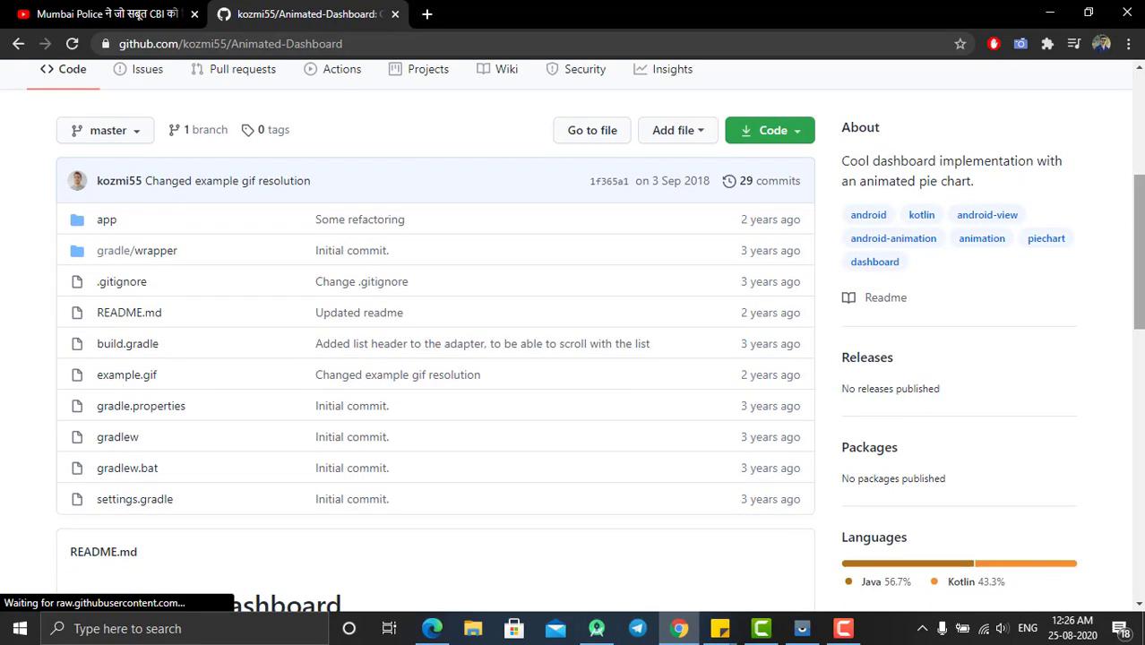
pyautogui.scroll(-3)
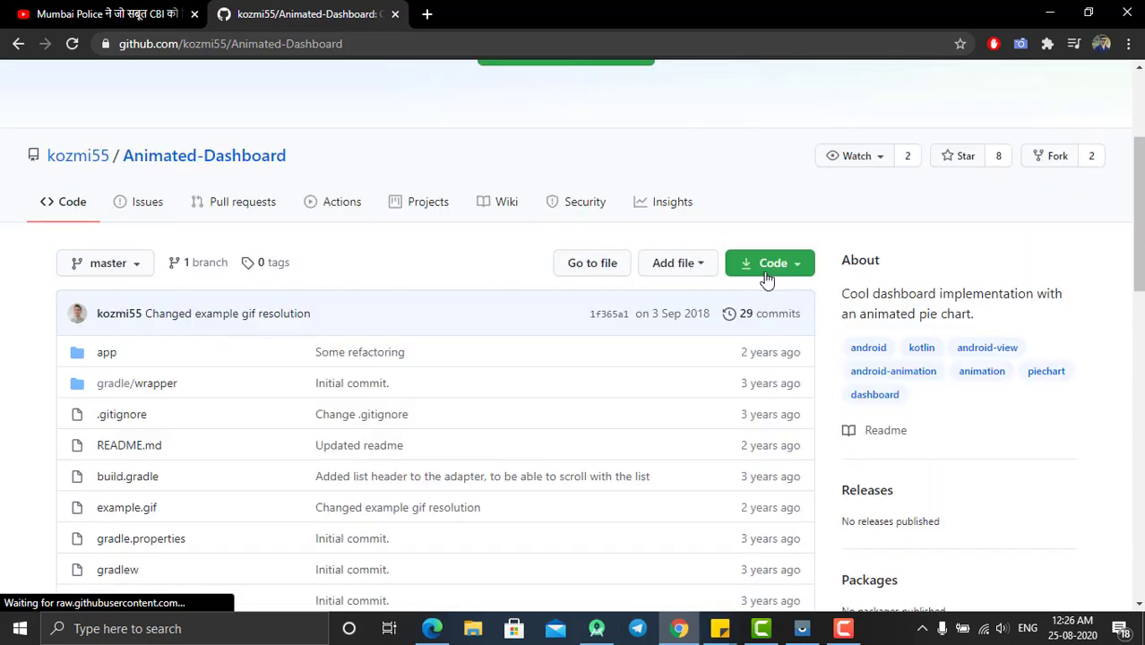
pyautogui.scroll(-3)
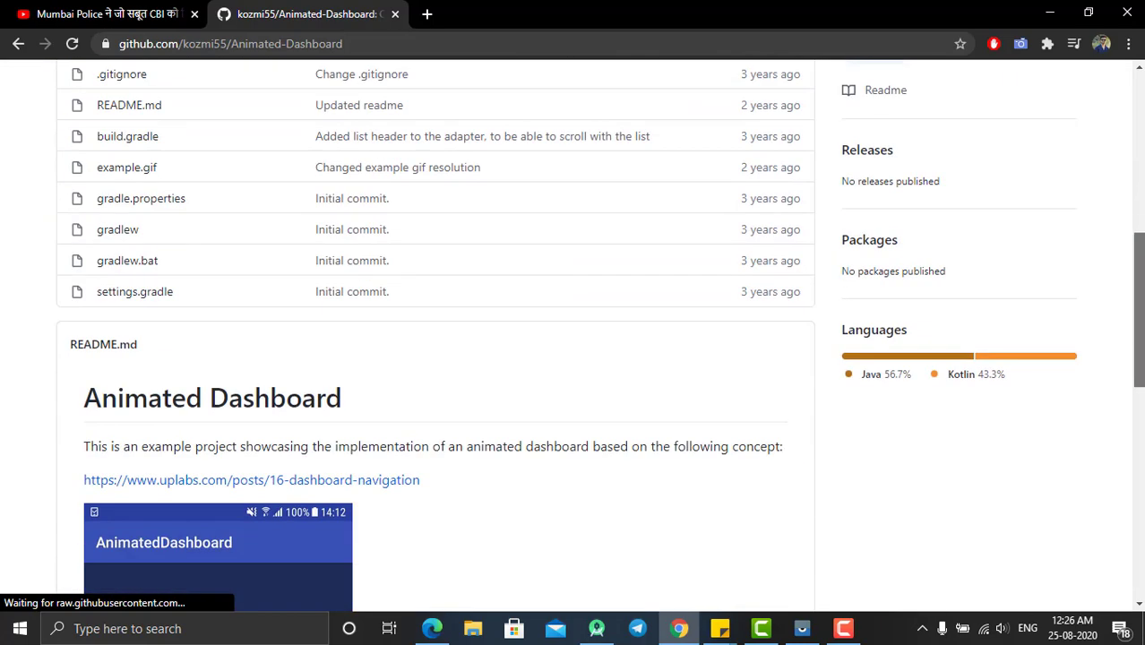
pyautogui.scroll(-3)
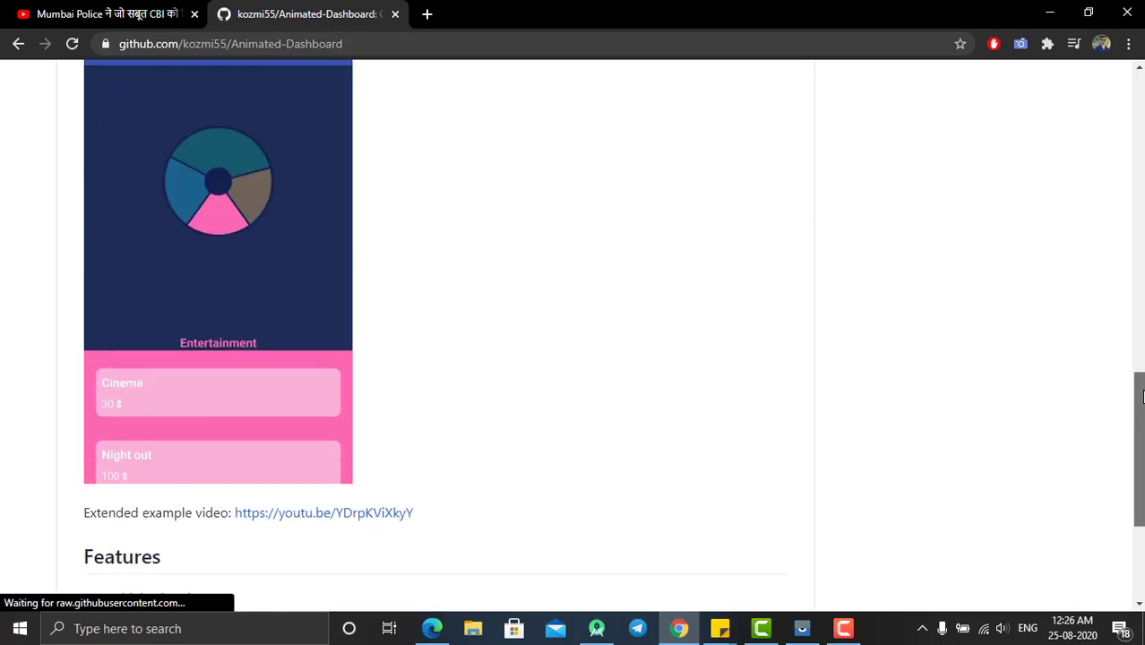
pyautogui.scroll(3)
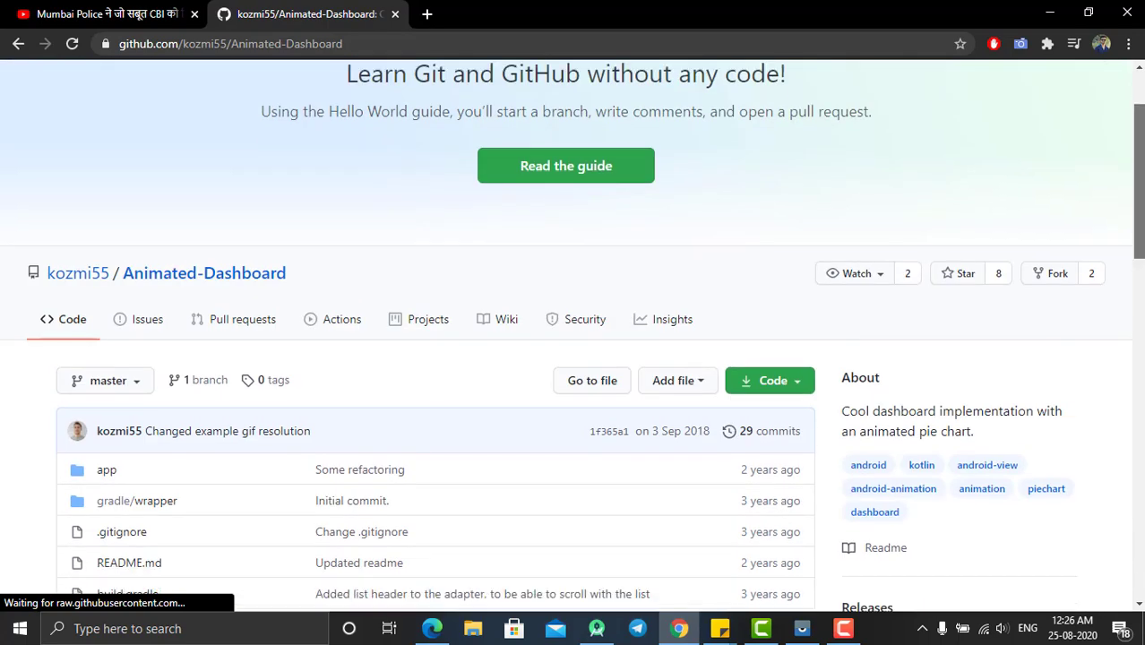
pyautogui.click(801, 627)
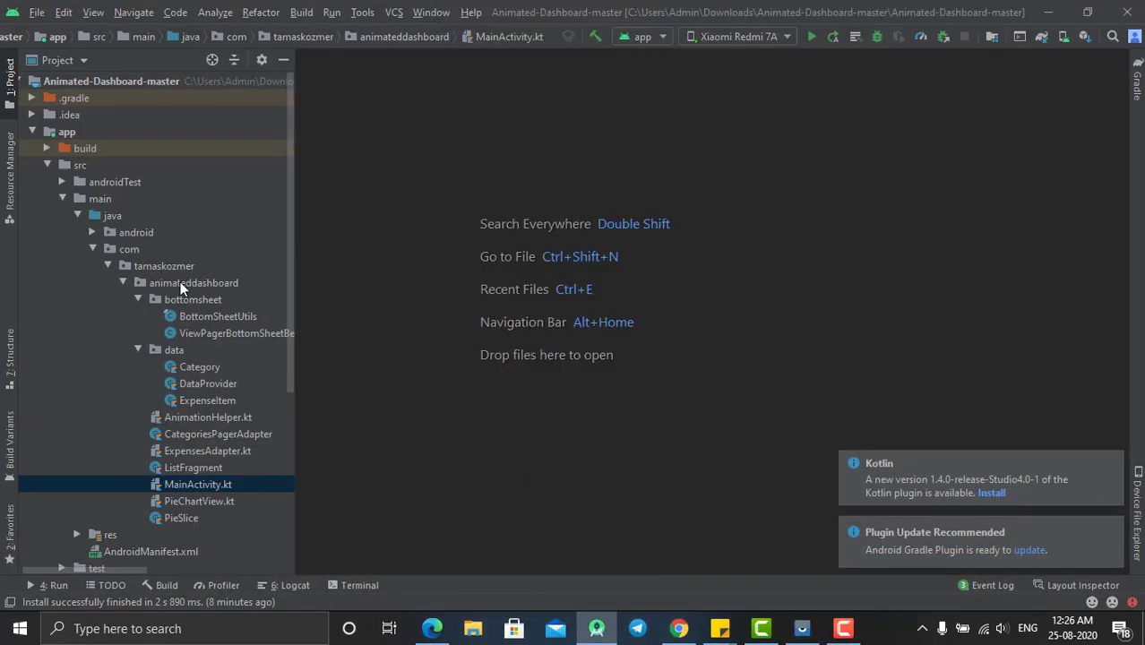
# Browse BottomSheetUtils and another Kotlin source file in the Project panel.
pyautogui.click(219, 315)
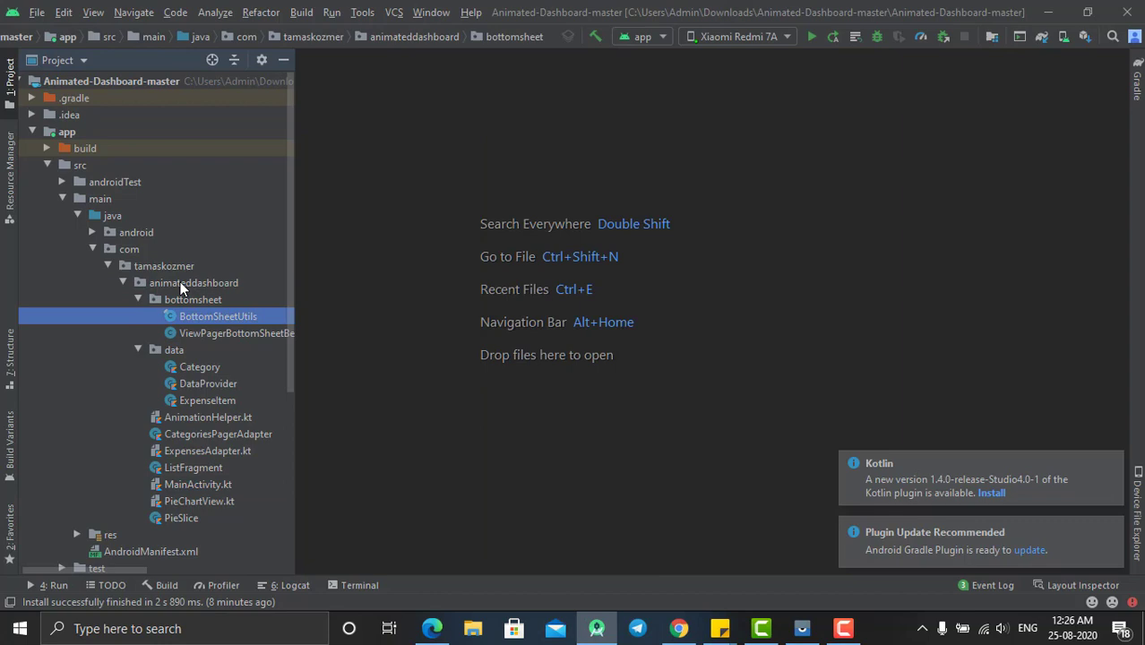
pyautogui.click(199, 502)
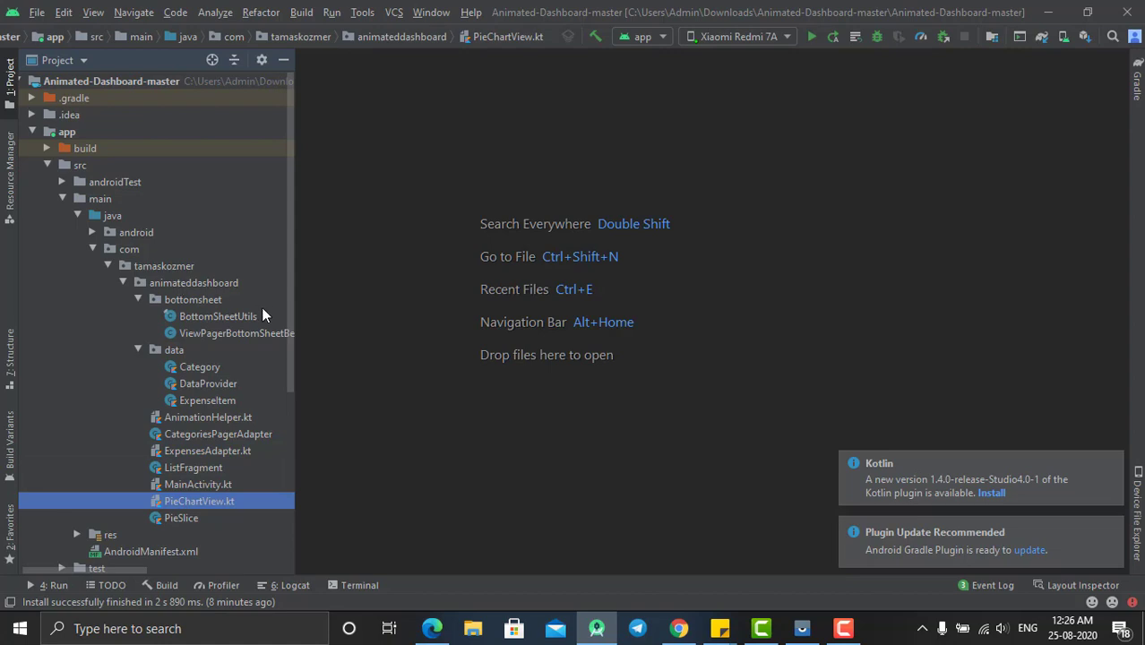
pyautogui.click(218, 316)
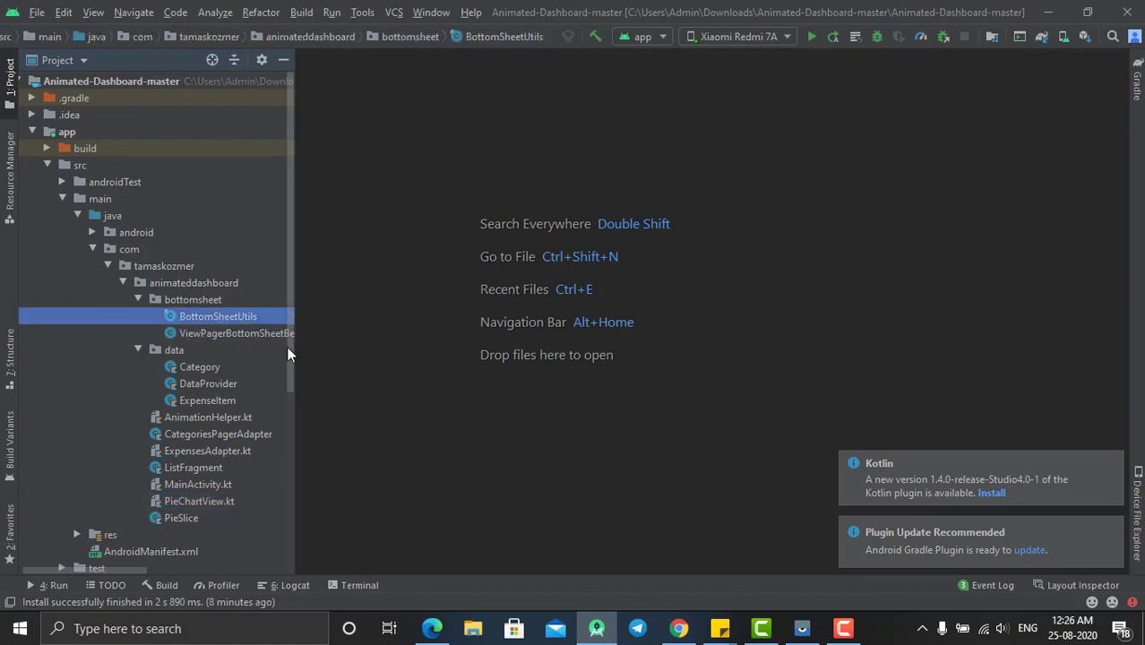
pyautogui.scroll(-3)
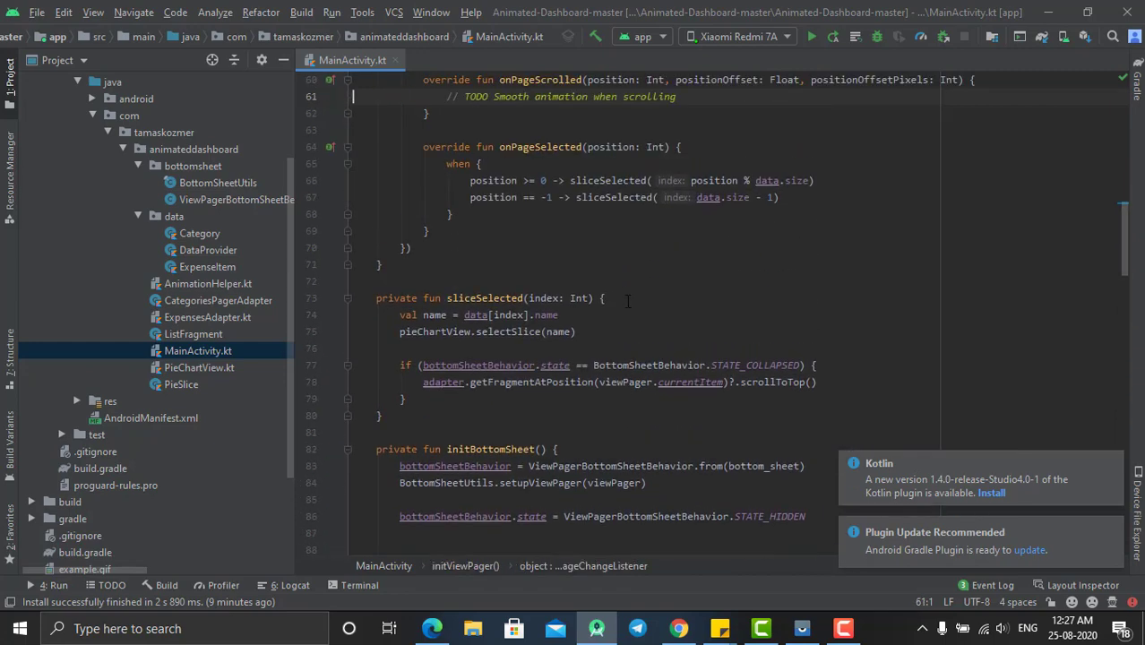
# Scroll up through MainActivity.kt's page-selection and bottom-sheet setup code.
pyautogui.scroll(3)
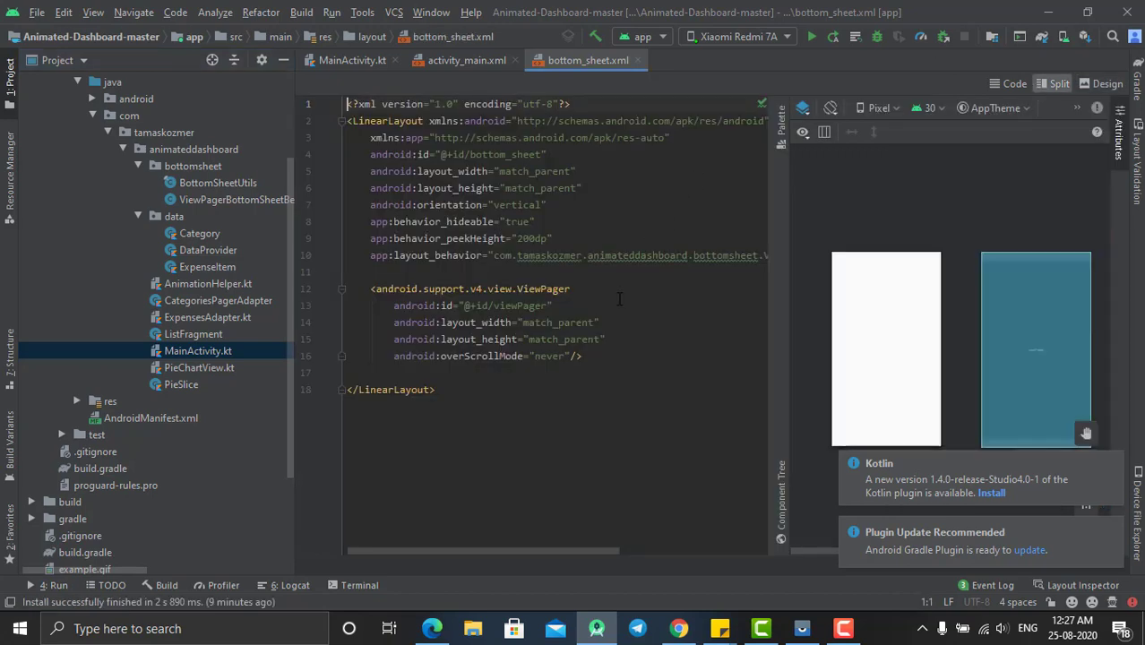
pyautogui.moveTo(376, 279)
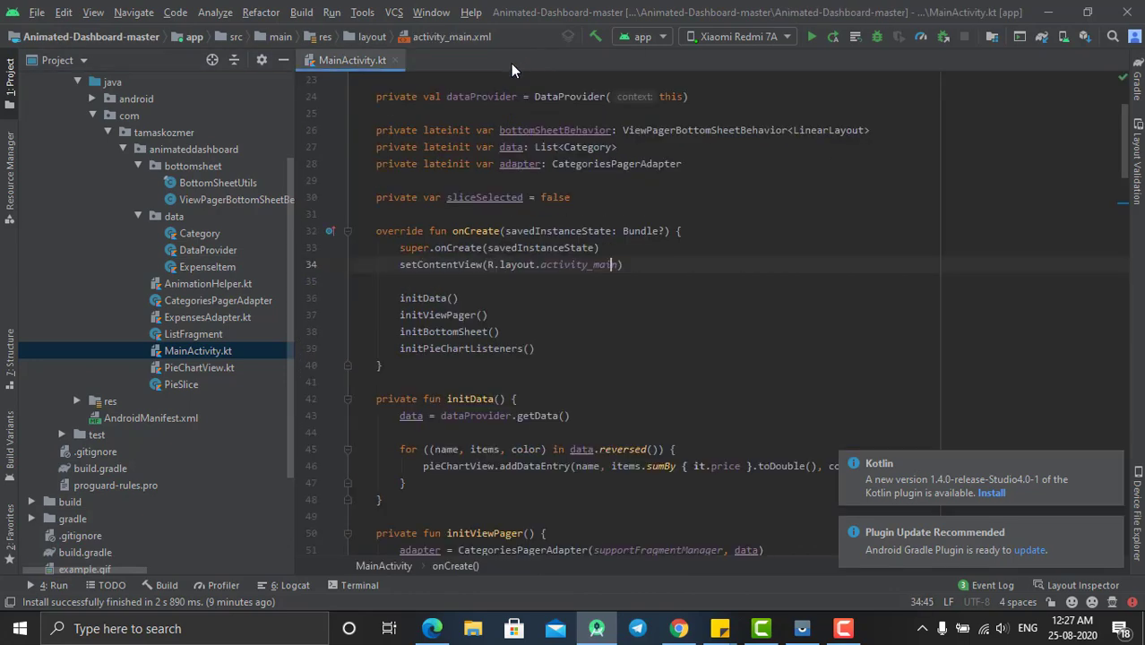
# Look at the data package files and AnimationHelper.kt, then collapse the data package.
pyautogui.scroll(-3)
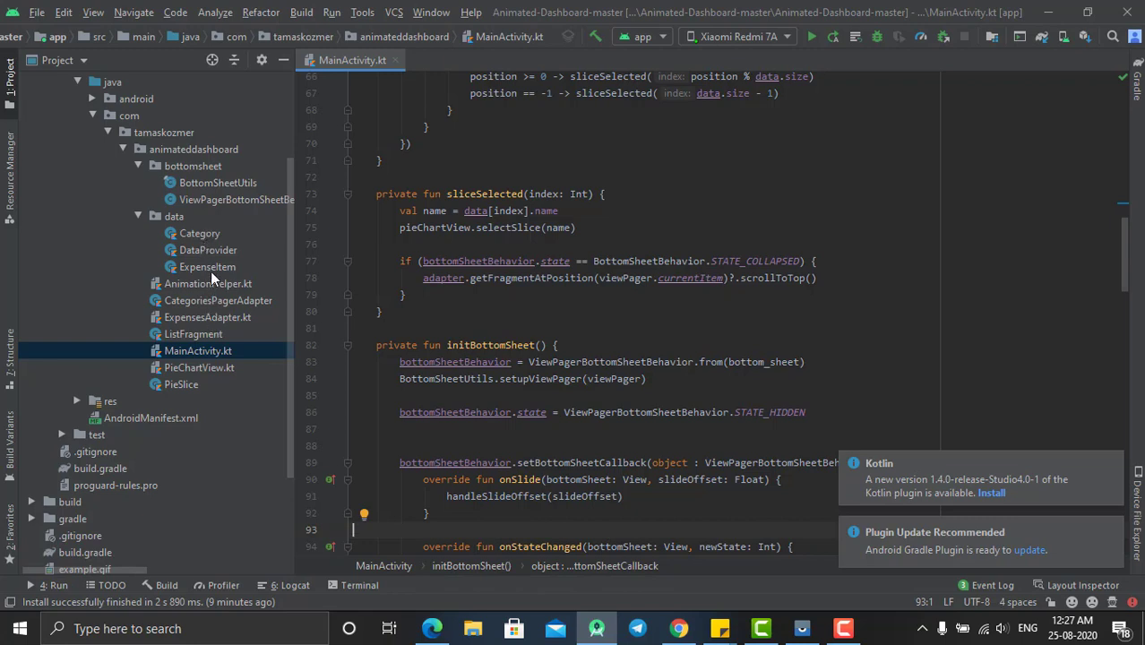
pyautogui.click(199, 233)
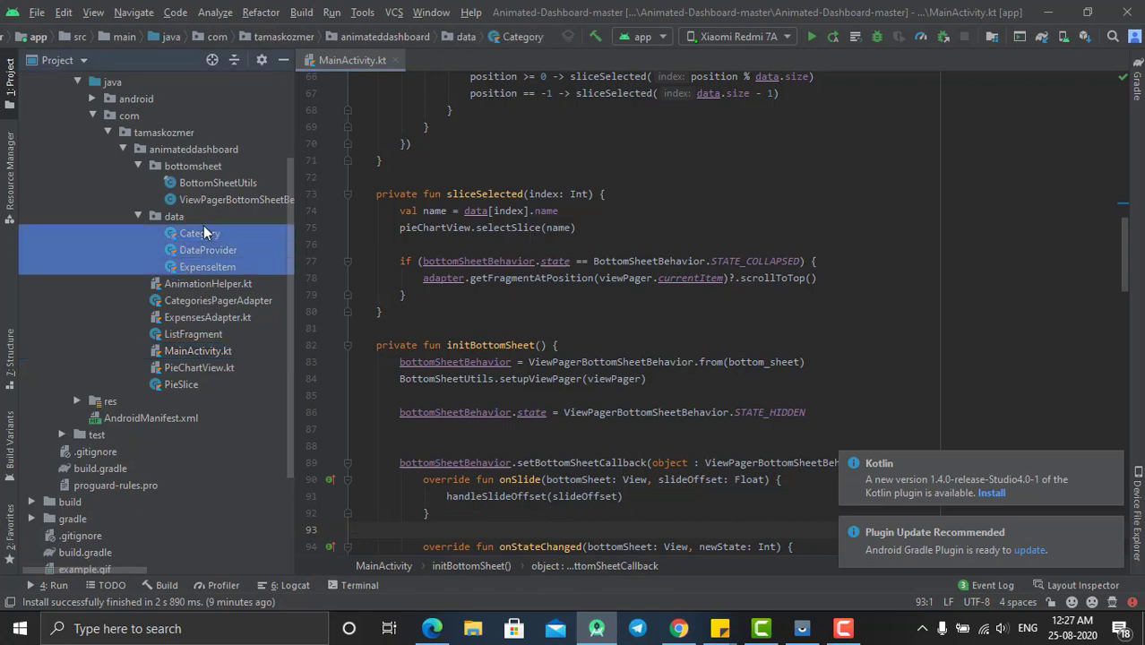
pyautogui.click(208, 283)
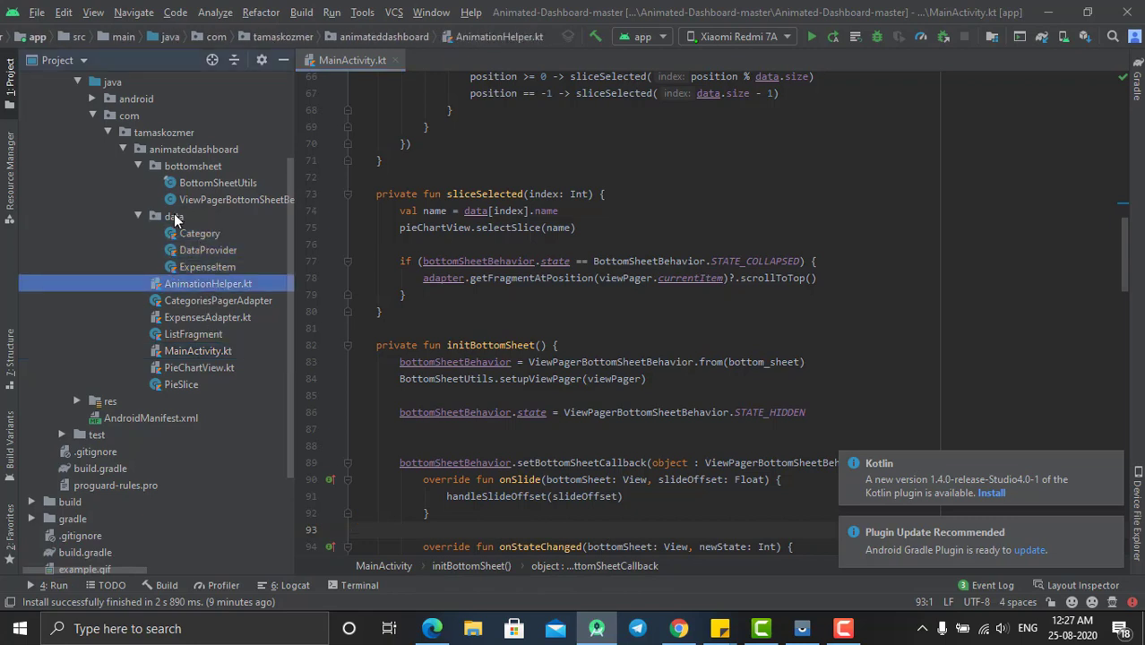
pyautogui.click(174, 215)
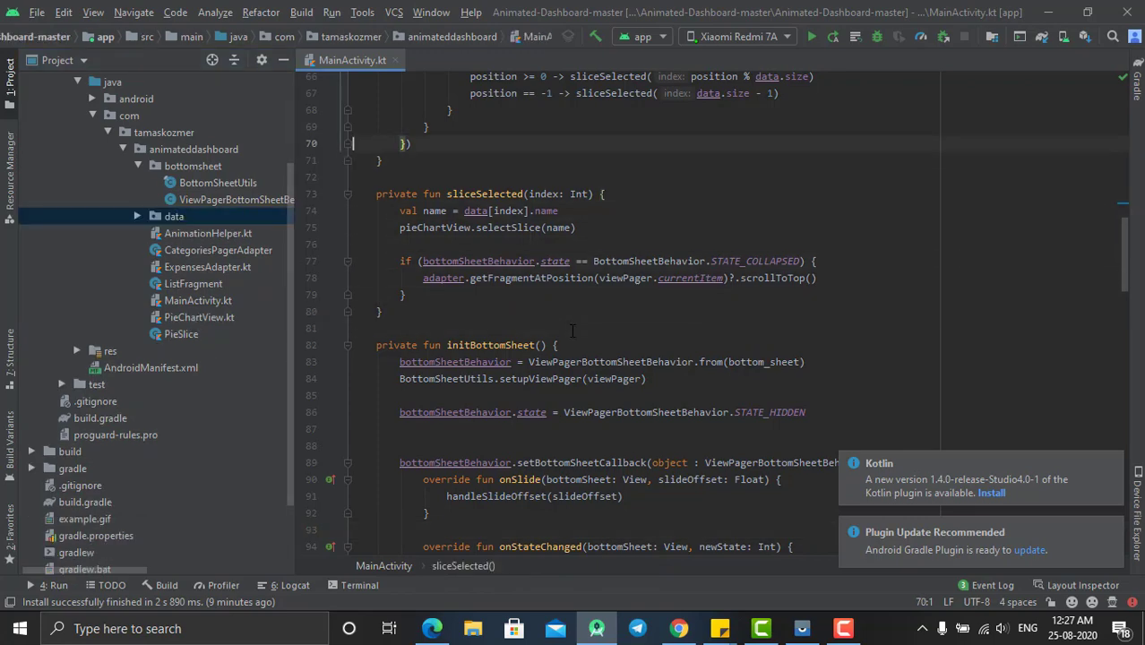
pyautogui.scroll(3)
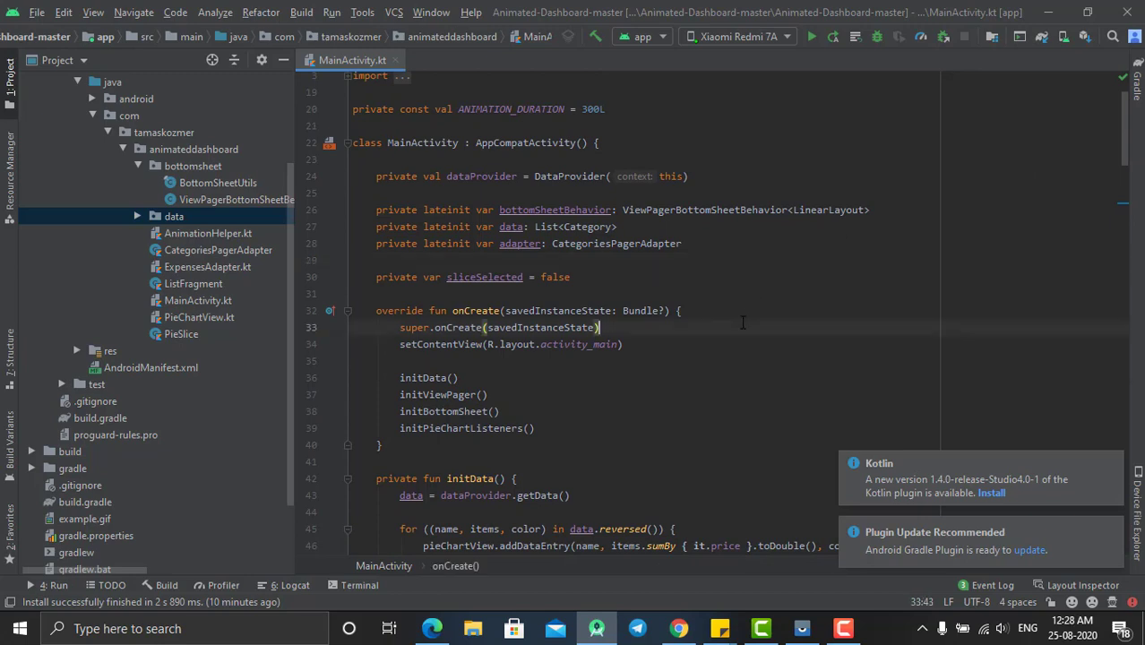
pyautogui.scroll(-3)
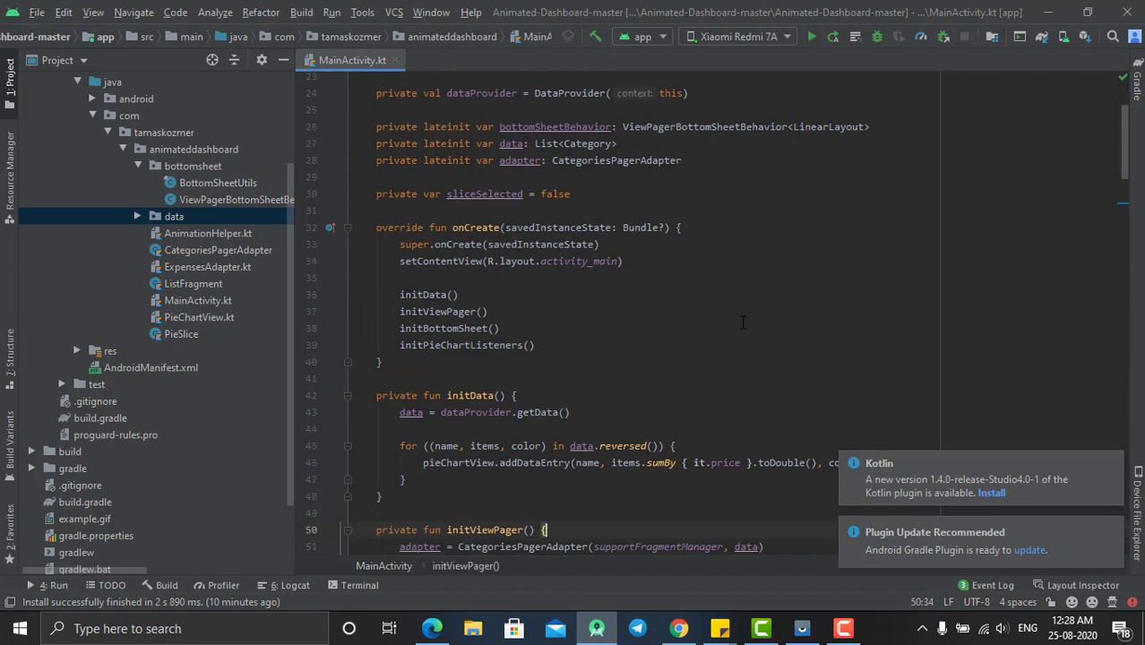
pyautogui.scroll(-3)
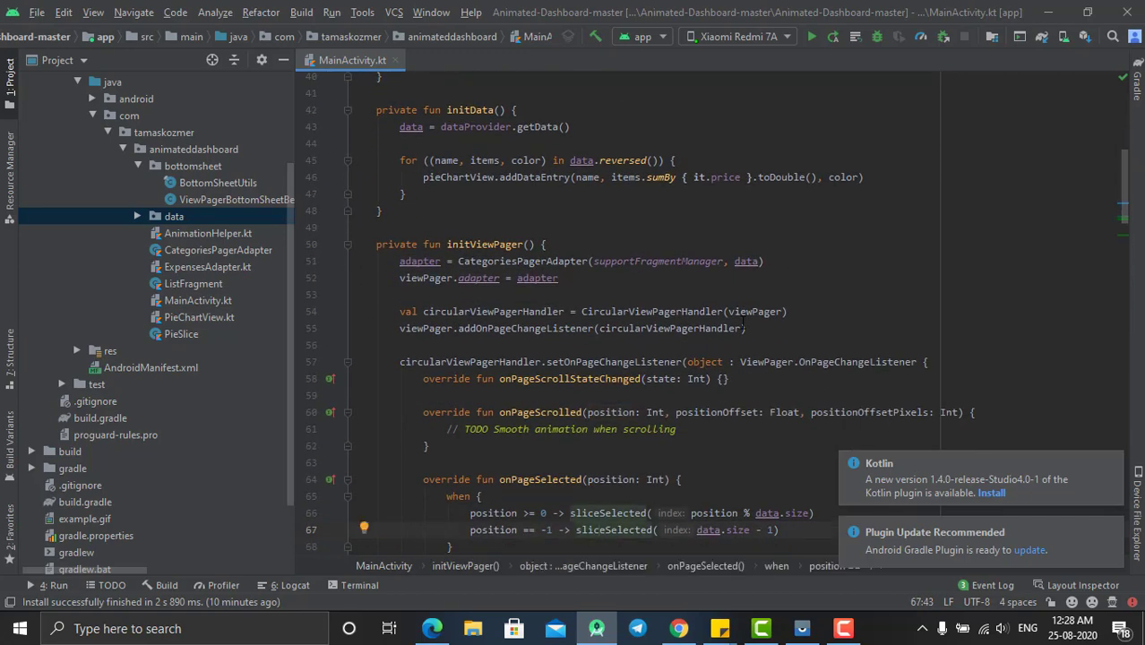
pyautogui.scroll(-3)
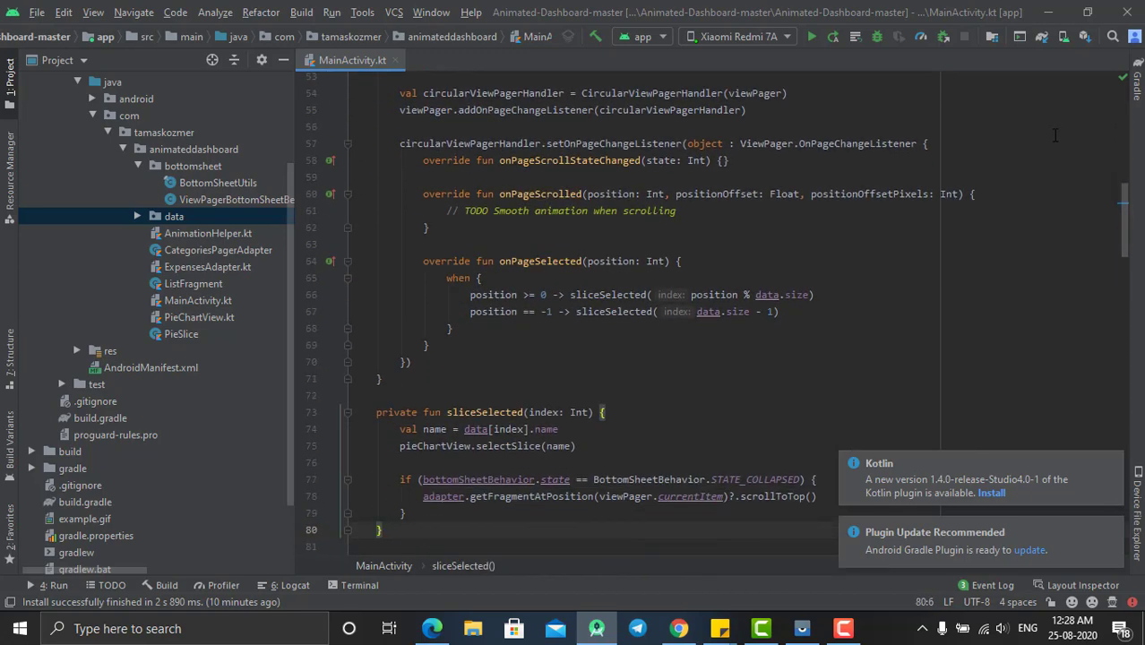